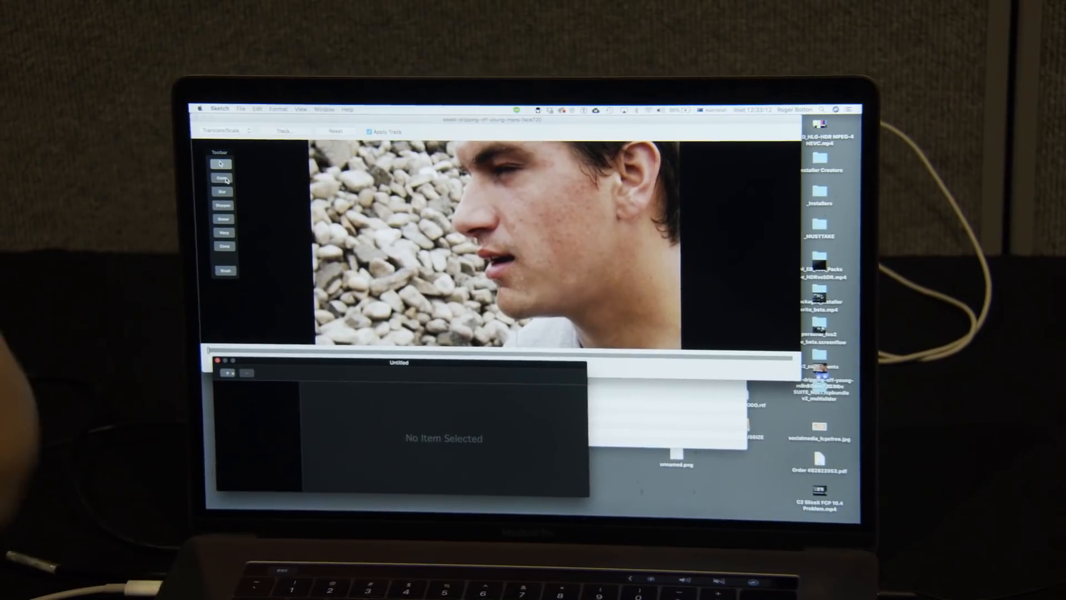
Paint a soft purple Color brush stroke over the young man's eye.
{"action": "left_click", "coordinate": [220, 165]}
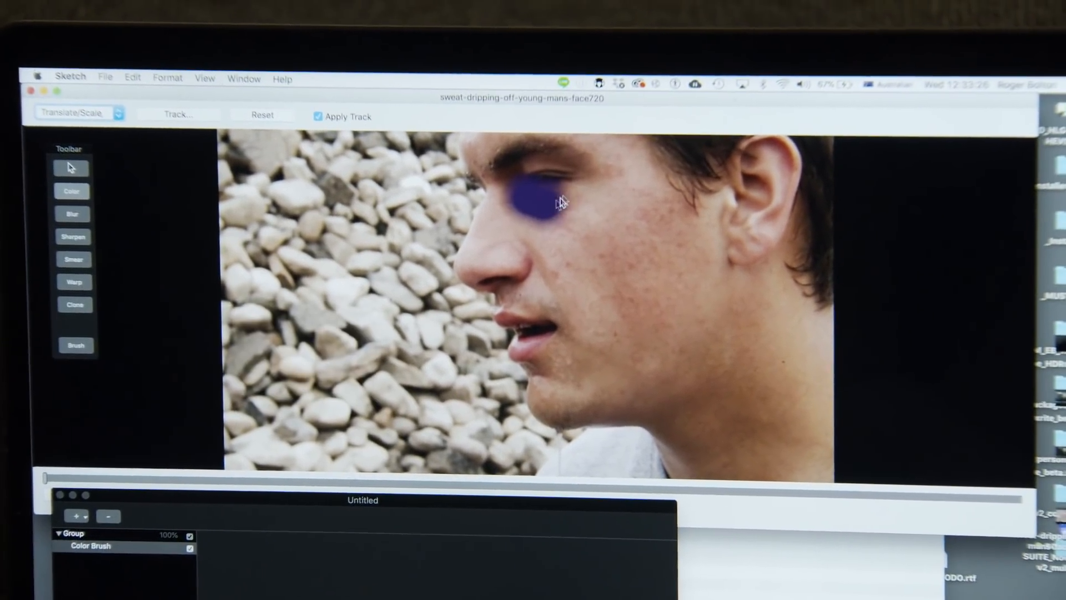
{"action": "left_click", "coordinate": [74, 345]}
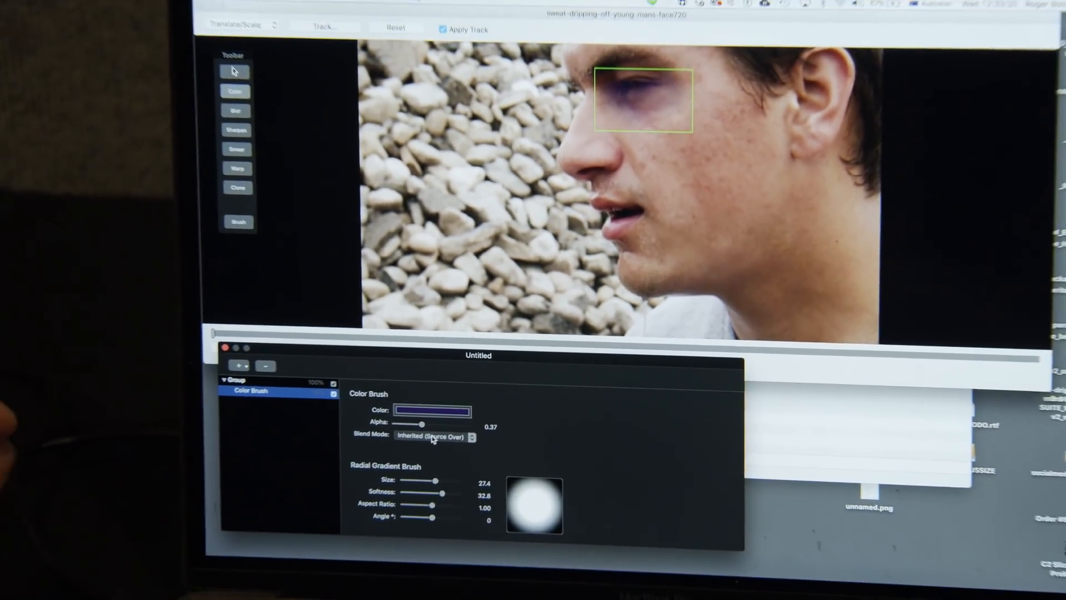
Set the purple stroke's blend mode to Darken for a bruised look.
{"action": "left_click", "coordinate": [435, 437]}
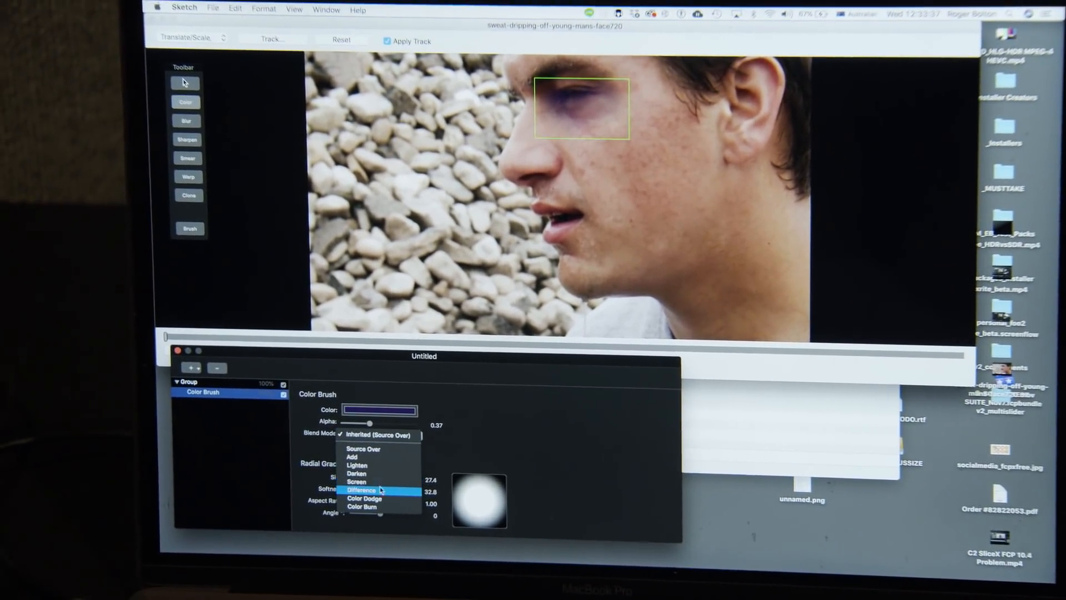
{"action": "left_click", "coordinate": [356, 475]}
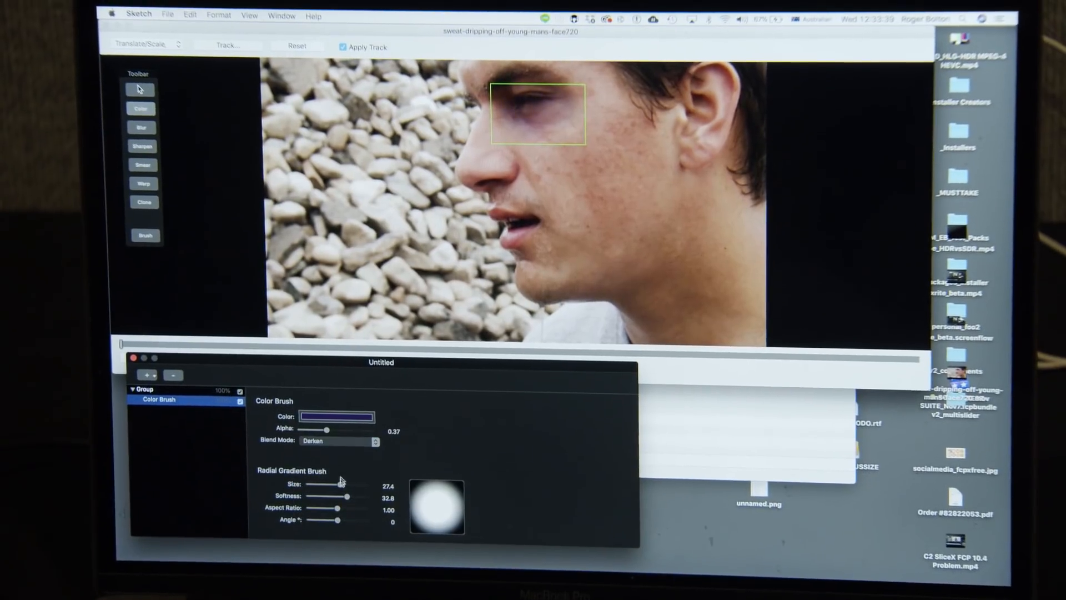